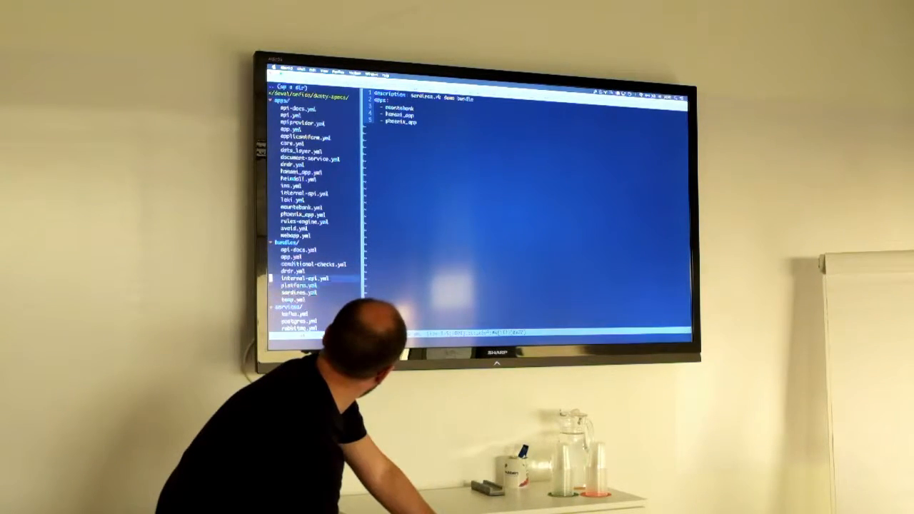
Leave Vim and return to the shell prompt to start the next dusty command
{"action": "left_click", "coordinate": [307, 264]}
{"action": "type", "text": "dusty repos"}
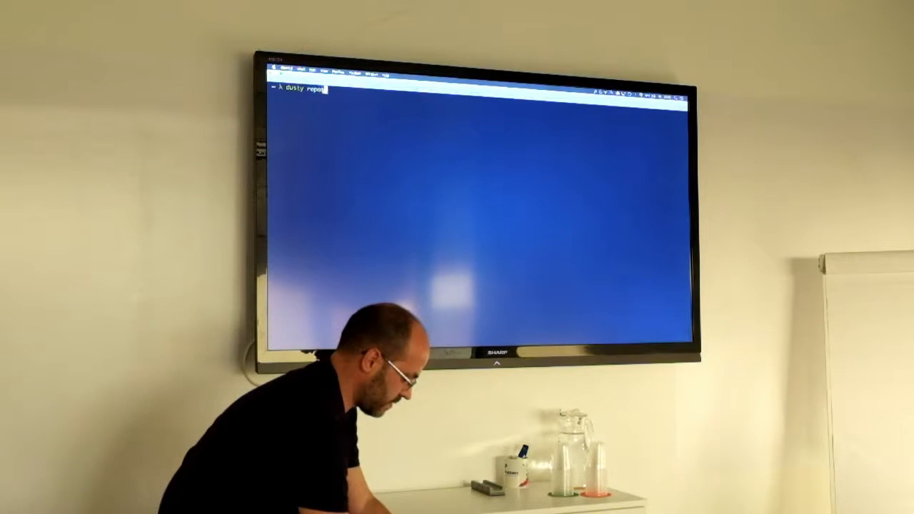
Run 'dusty repos list' to show repo full names, short names and local overrides
{"action": "type", "text": "list"}
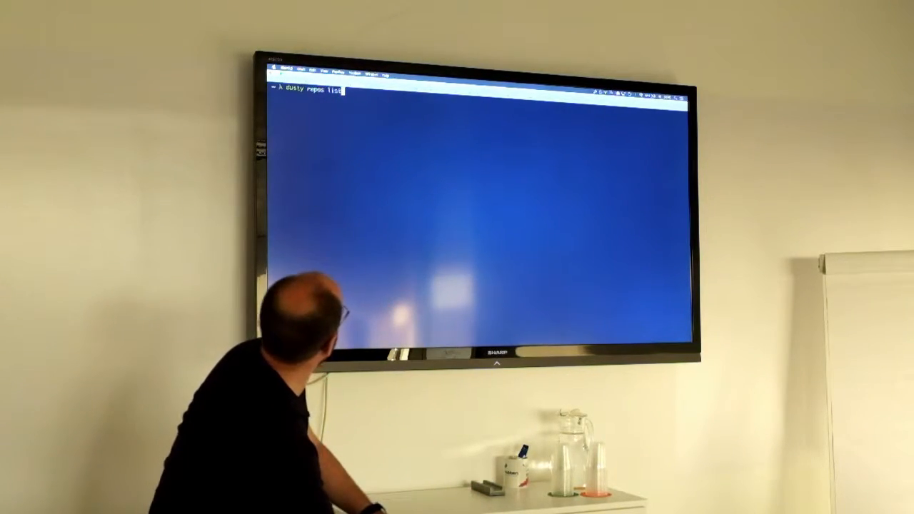
{"action": "key", "text": "Return"}
{"action": "type", "text": "dusty bun"}
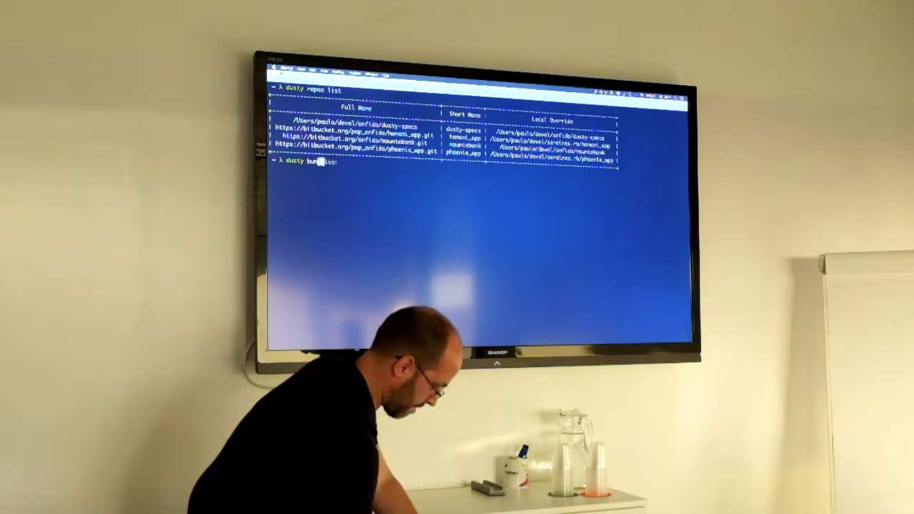
Run 'dusty bundles list' to show bundle names, descriptions and activation status
{"action": "key", "text": "Return"}
{"action": "type", "text": "dusty"}
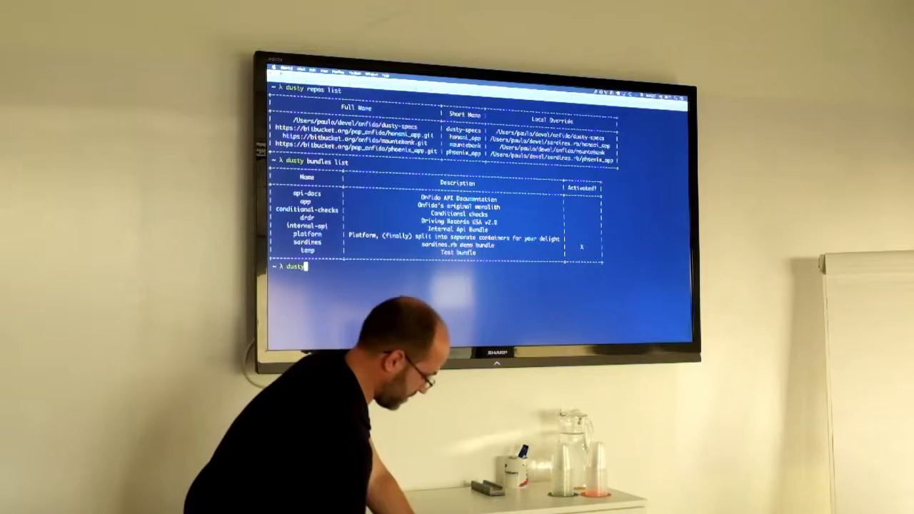
Run 'dusty status' and scroll through the compose services, ports, volumes and environment settings
{"action": "type", "text": "status"}
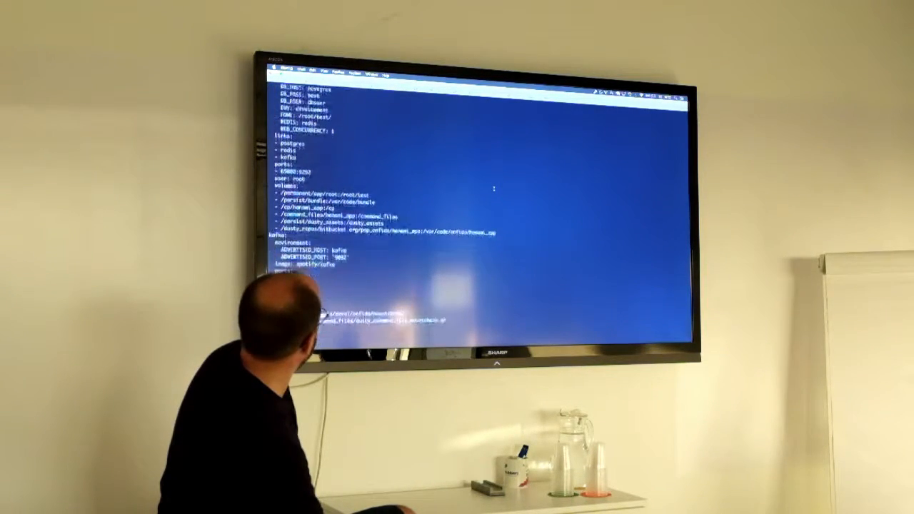
{"action": "scroll", "scroll_direction": "down", "scroll_amount": 3}
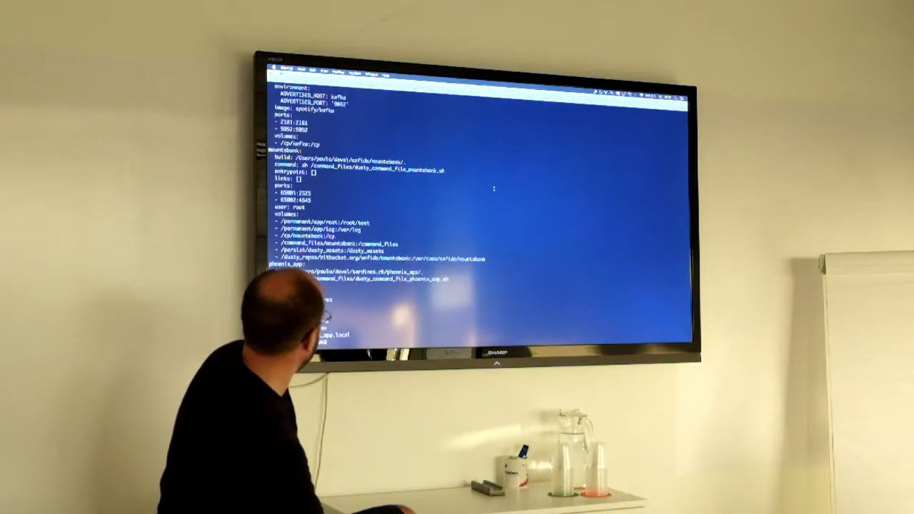
{"action": "scroll", "scroll_direction": "down", "scroll_amount": 3}
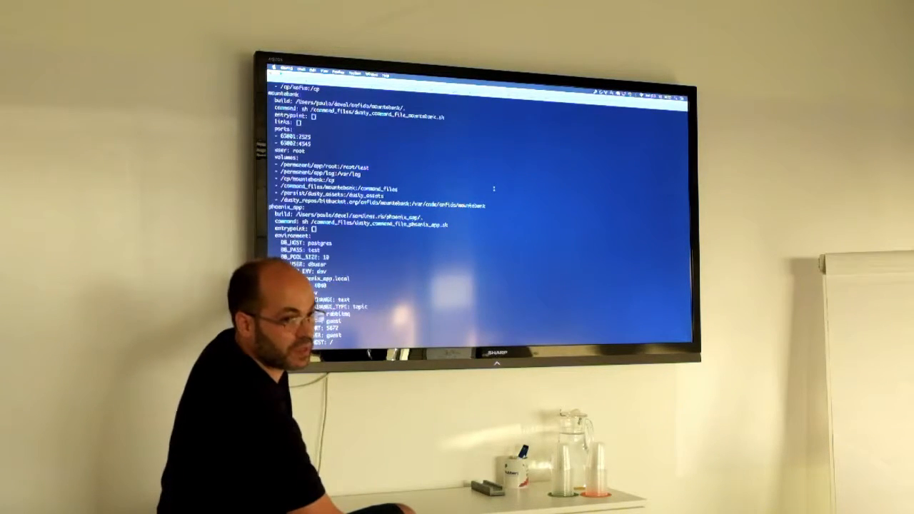